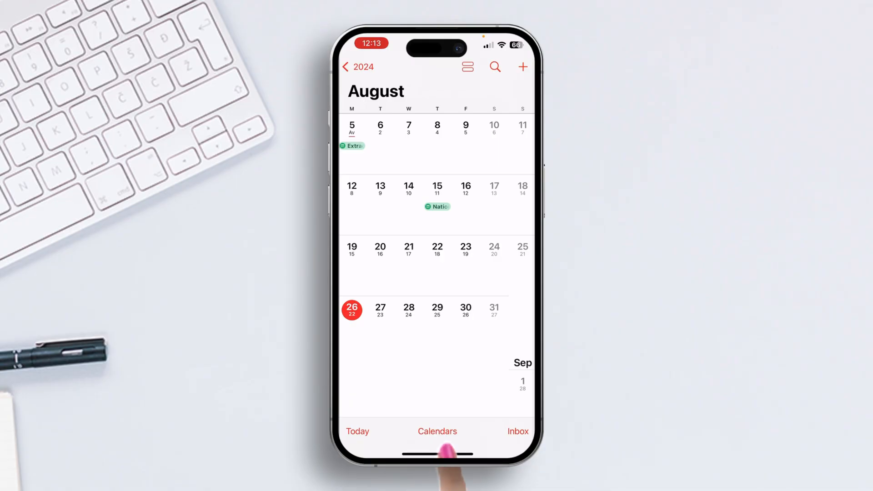
# Open the Calendars list from the August month view.
pyautogui.click(437, 431)
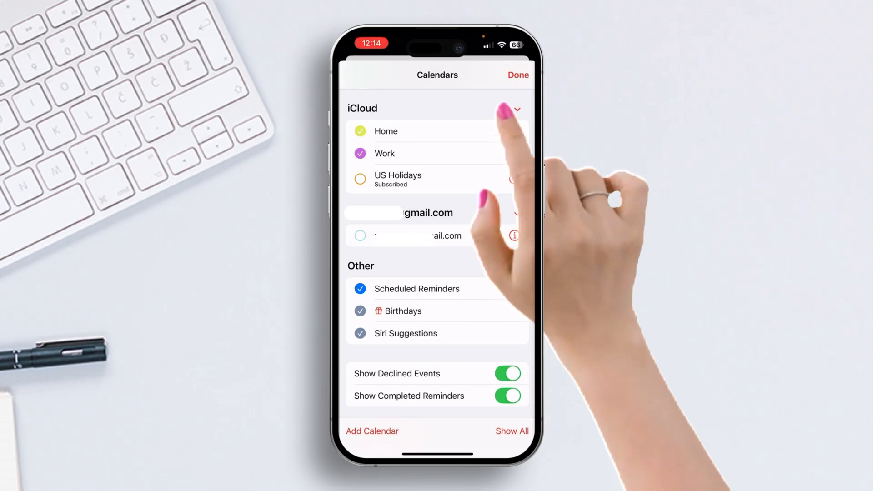
# Dismiss the Calendars sheet to return to the August 2024 month view.
pyautogui.click(517, 74)
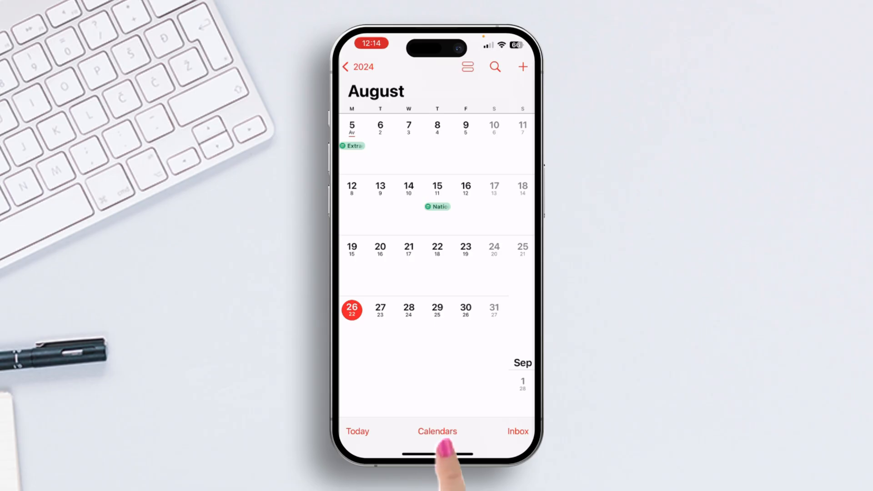
# Tick US Holidays under iCloud in the Calendars list and confirm with Done.
pyautogui.click(437, 431)
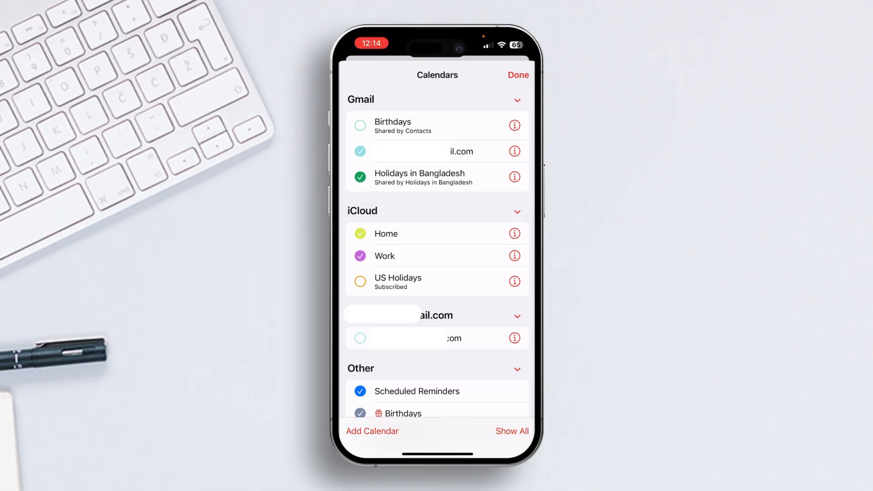
pyautogui.click(360, 281)
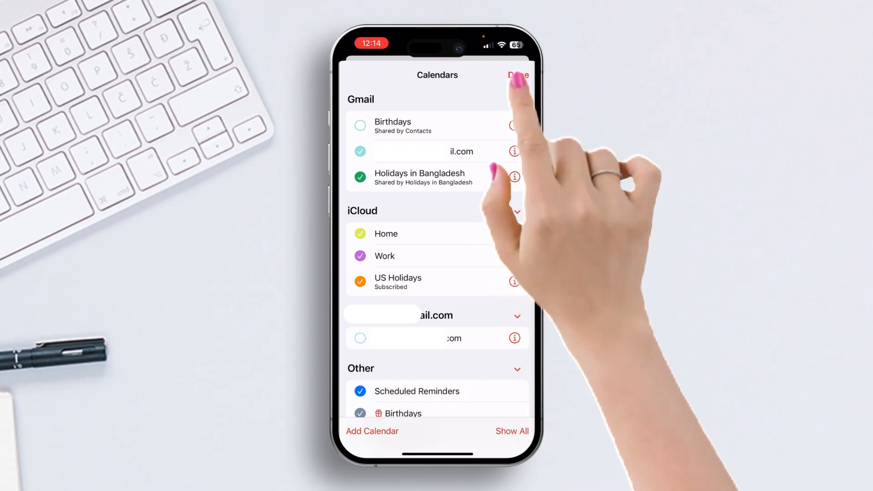
pyautogui.click(518, 74)
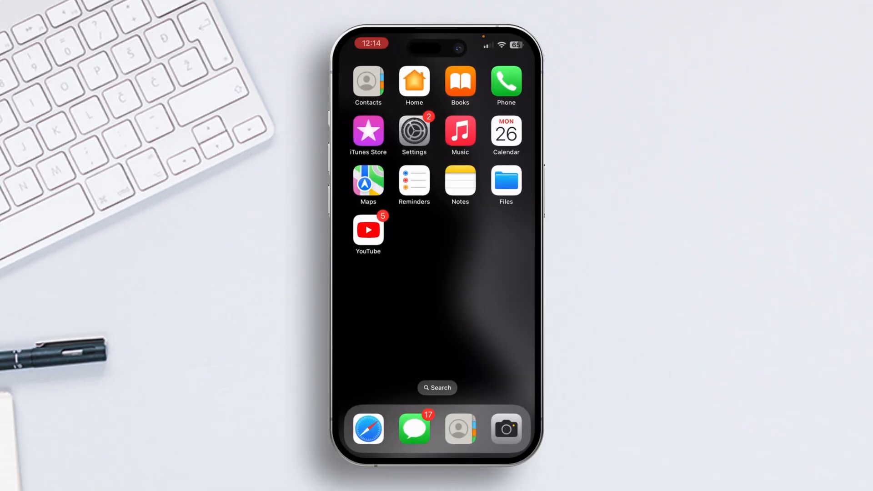
# Swipe left past the last Home Screen page into the App Library.
pyautogui.hscroll(-3)
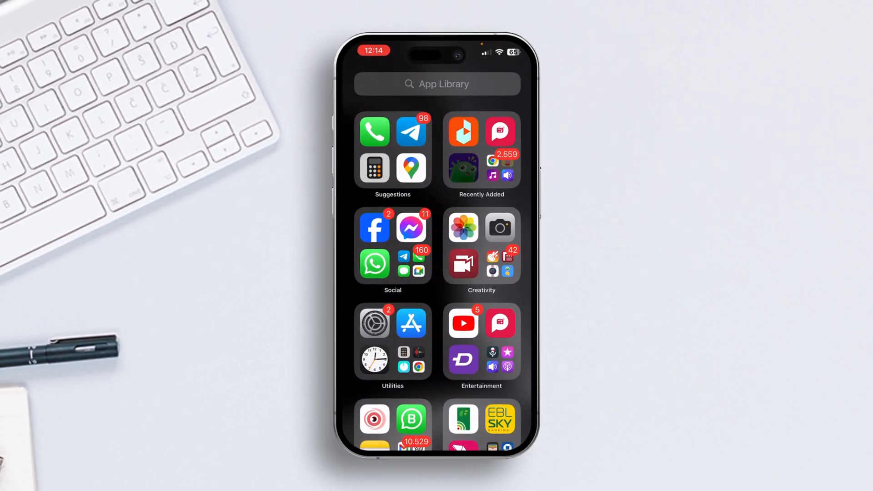